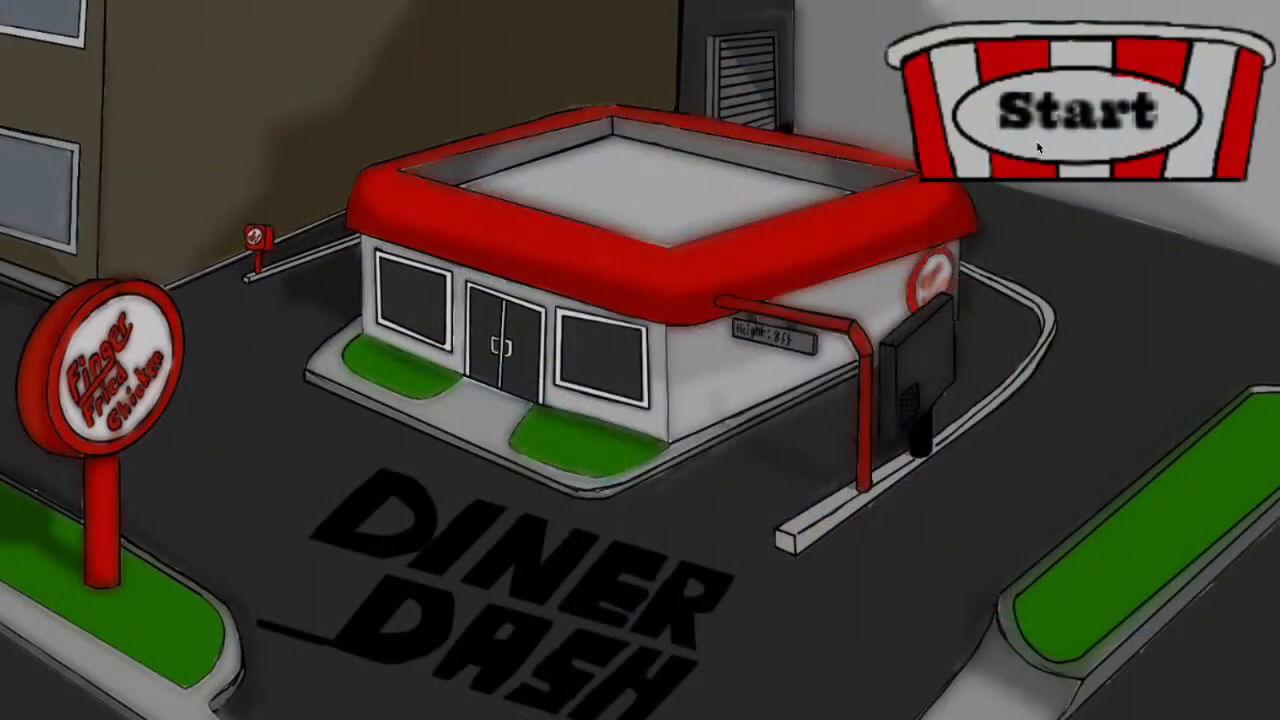
Step: Start Diner Dash from its title screen to reach the food-stand menu (Chicken Buckets, Soft Serve, FootDog)
click(1070, 110)
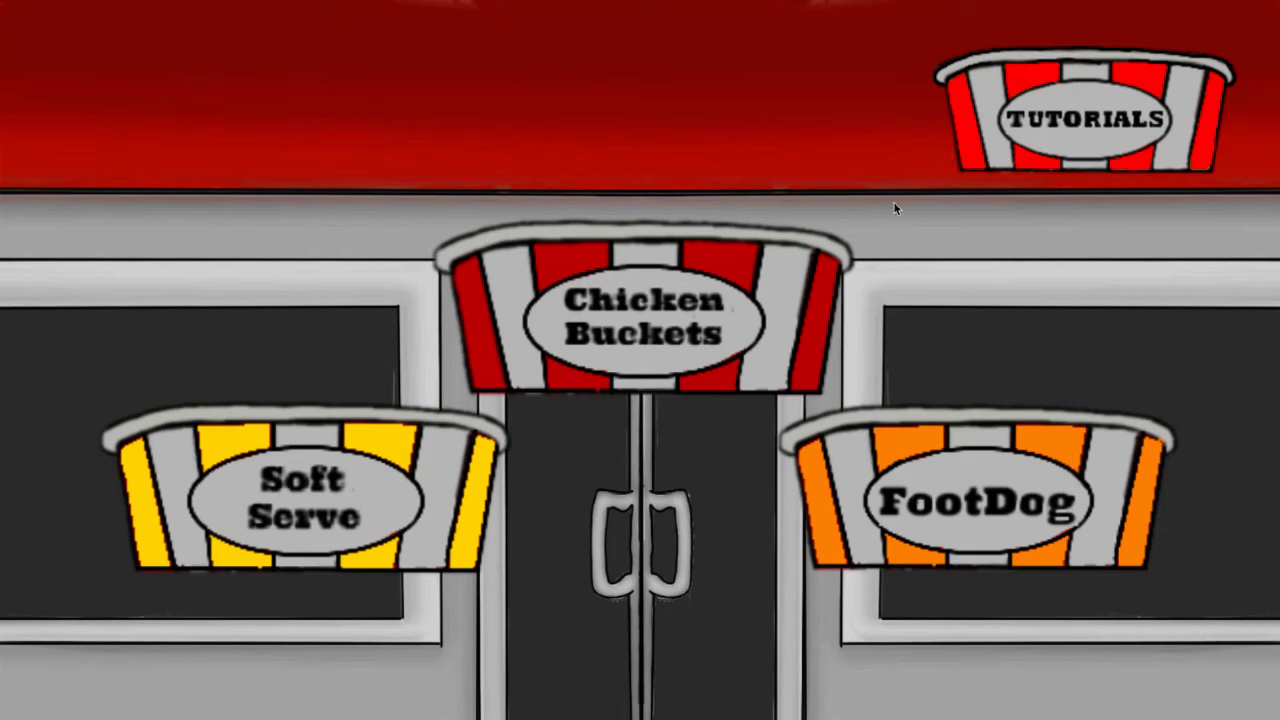
click(644, 320)
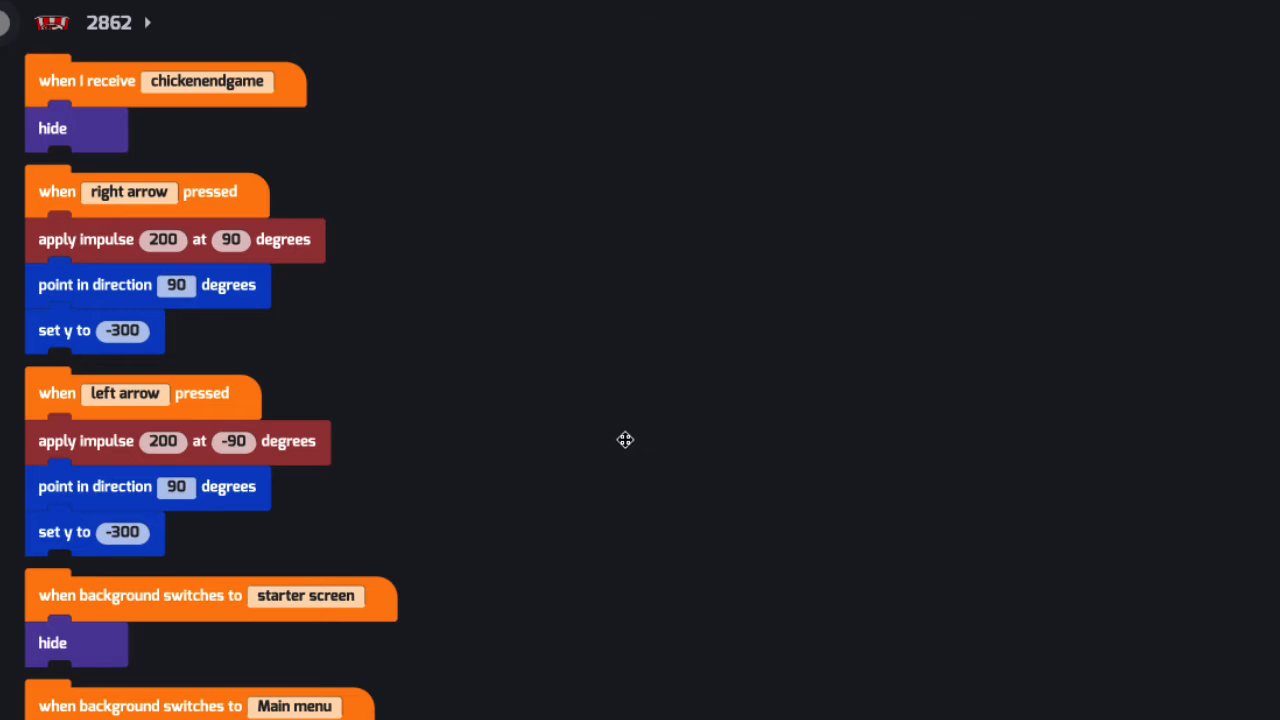
mouse_move(748, 470)
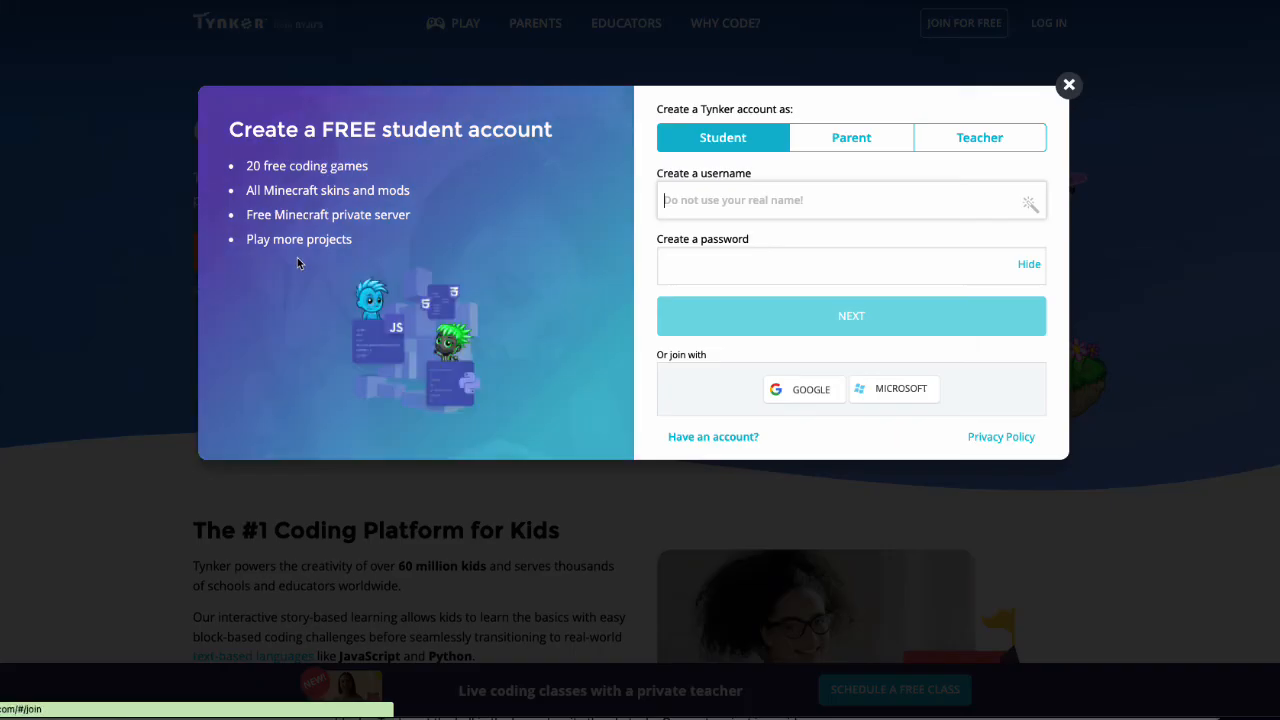
mouse_move(312, 264)
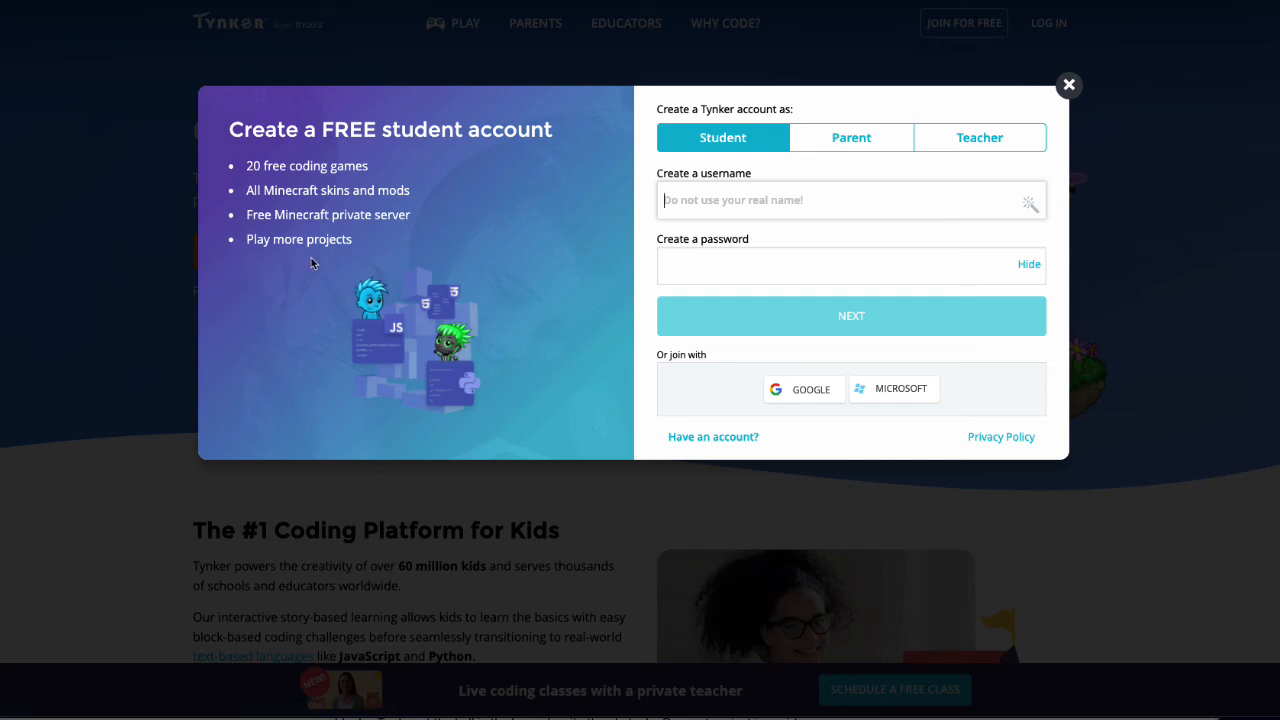